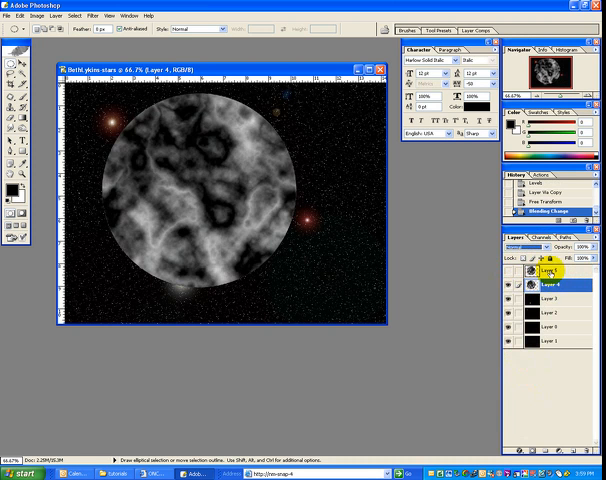
Step: Colorize Layer 4's grey clouds with Hue/Saturation, hue about 58 with high saturation
{"action": "left_click", "coordinate": [545, 291]}
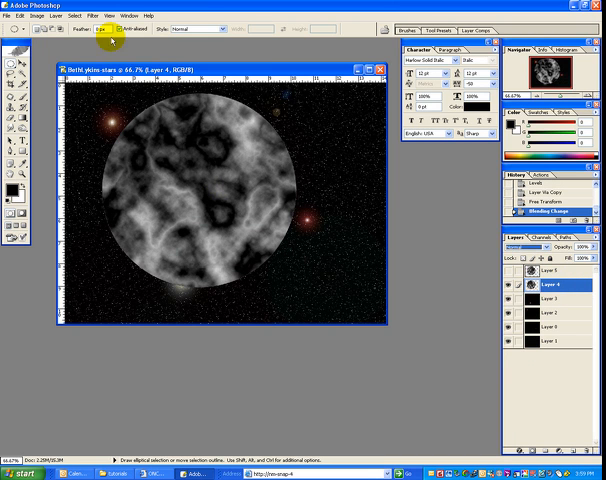
{"action": "left_click", "coordinate": [36, 16]}
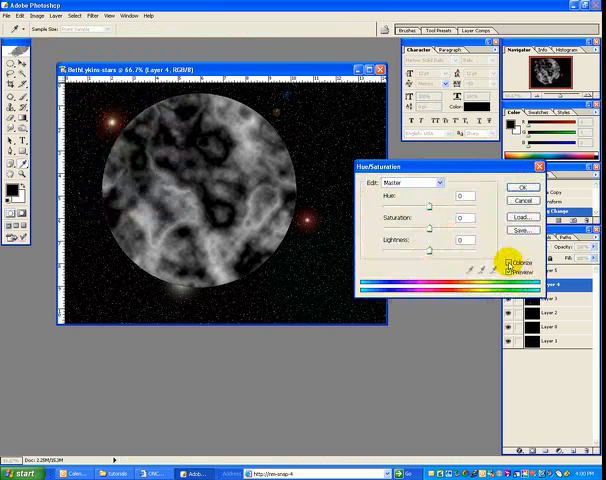
{"action": "left_click", "coordinate": [506, 262]}
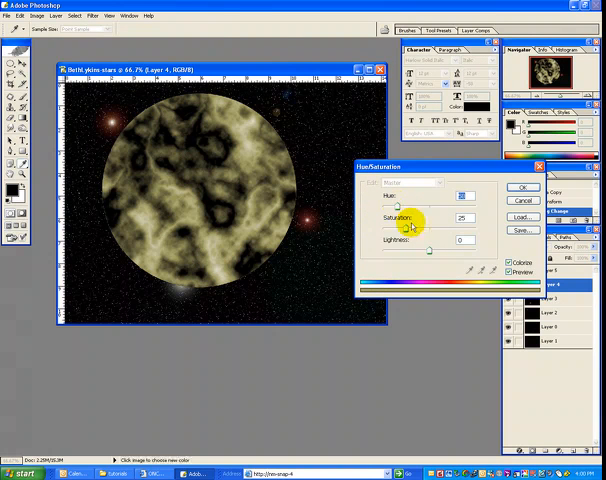
{"action": "left_click_drag", "start_coordinate": [397, 227], "coordinate": [455, 227]}
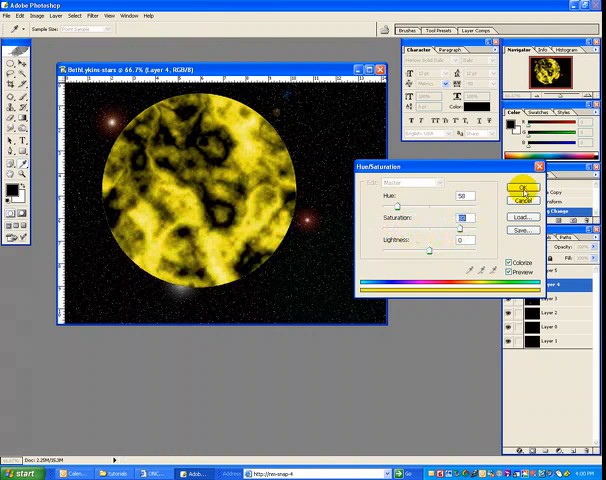
{"action": "left_click", "coordinate": [520, 189]}
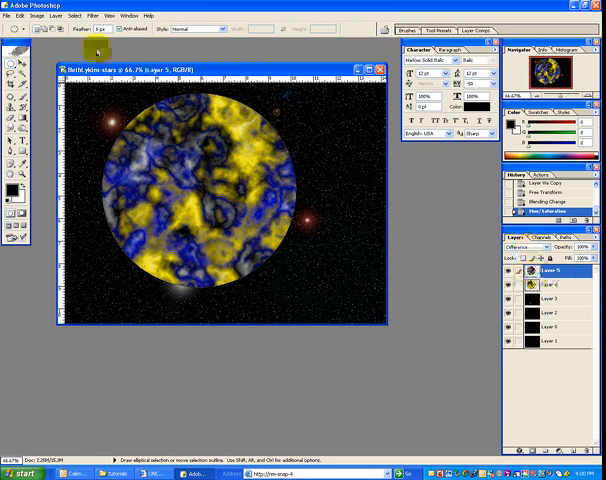
Step: Recolorize the Difference-mode Layer 5 with Hue/Saturation, shifting hue and raising lightness to +12
{"action": "left_click", "coordinate": [35, 15]}
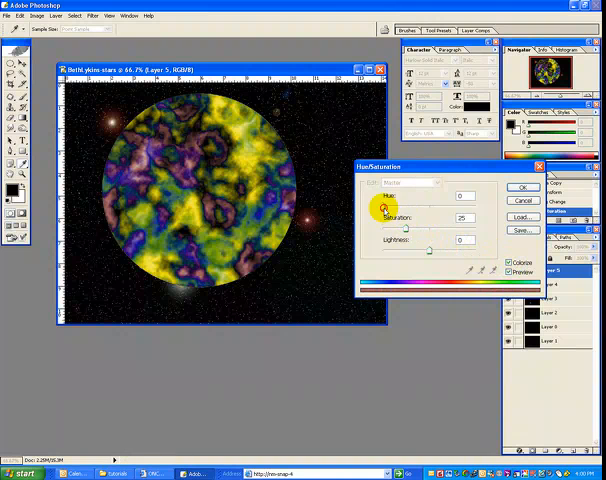
{"action": "left_click_drag", "start_coordinate": [377, 207], "coordinate": [393, 207]}
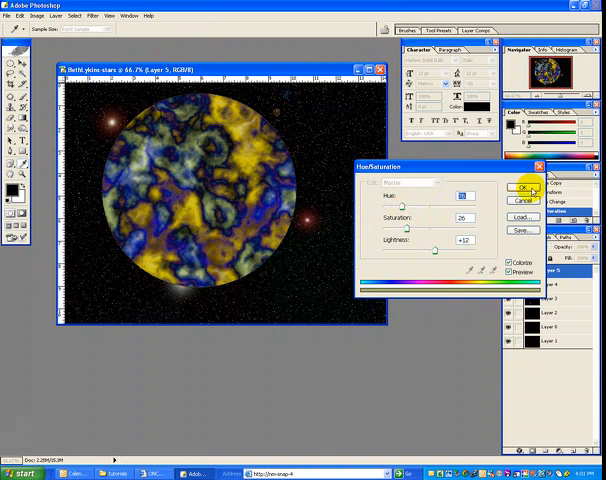
{"action": "left_click", "coordinate": [522, 190]}
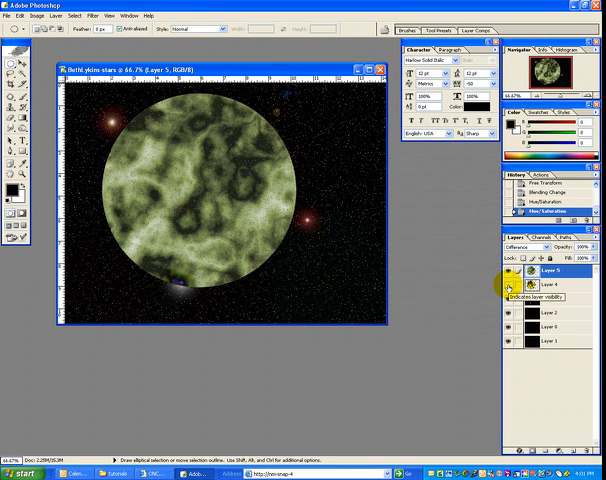
{"action": "mouse_move", "coordinate": [513, 287]}
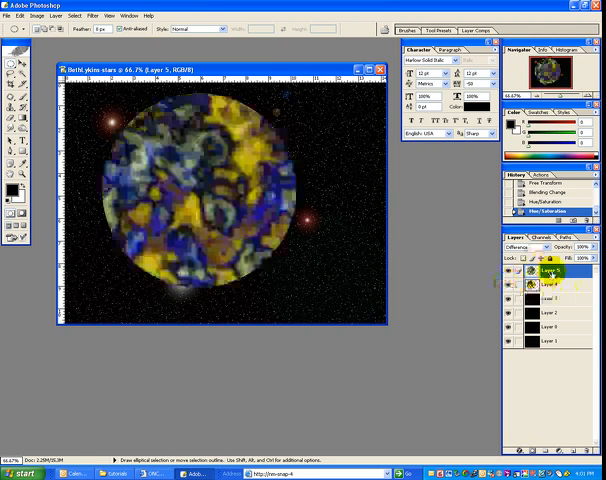
Step: Duplicate Layer 5 with Ctrl+J and change the copy's blend mode
{"action": "left_click", "coordinate": [521, 271]}
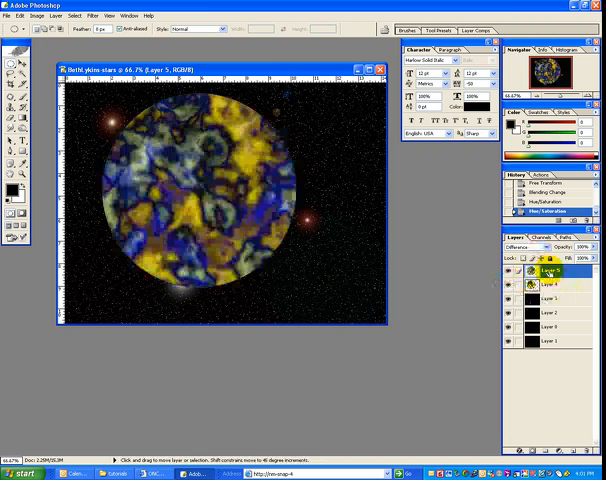
{"action": "key", "text": "ctrl+j"}
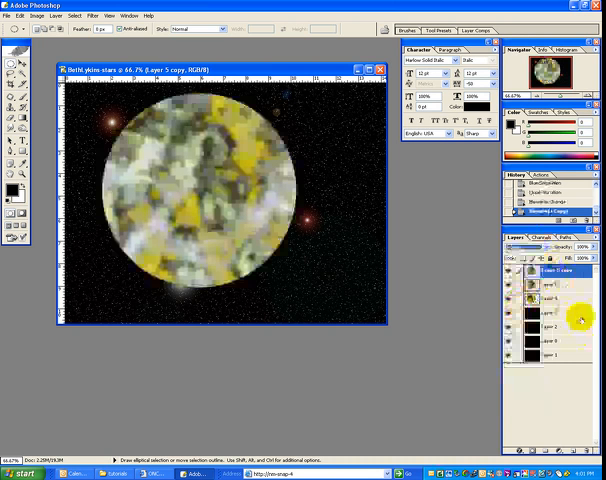
{"action": "left_click", "coordinate": [548, 298]}
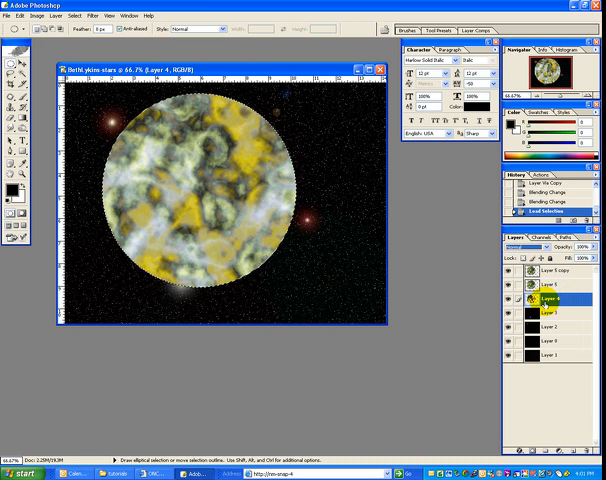
Step: Spherize Layer 4 inside the circular selection, then select Layer 5
{"action": "left_click", "coordinate": [91, 16]}
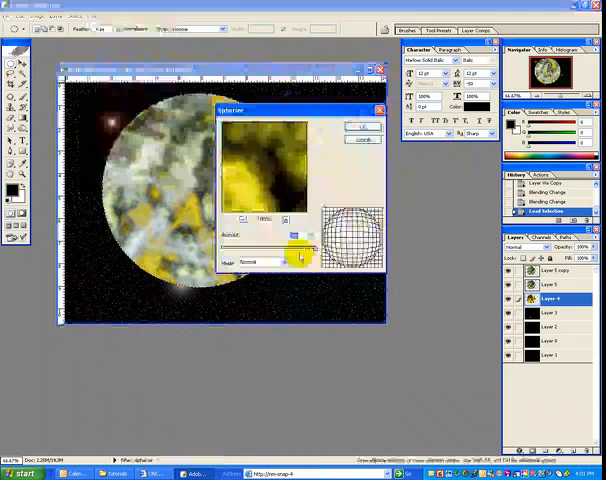
{"action": "left_click", "coordinate": [362, 127]}
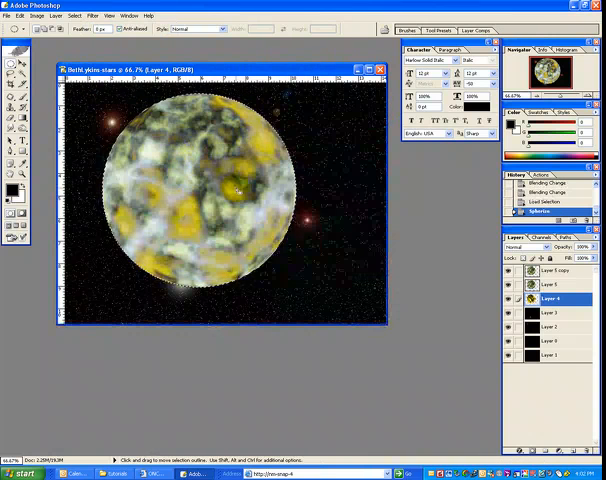
{"action": "left_click", "coordinate": [553, 288]}
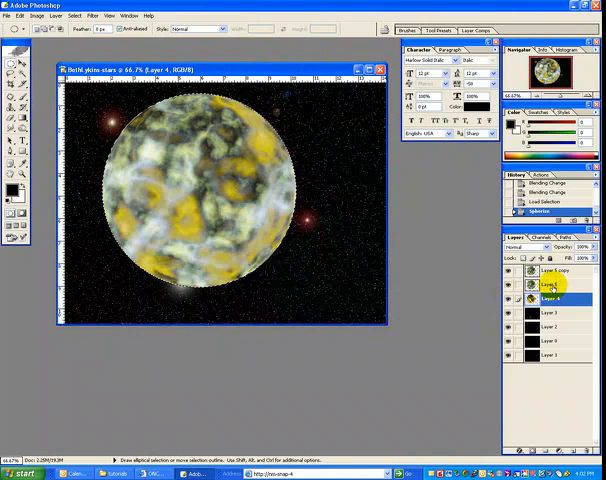